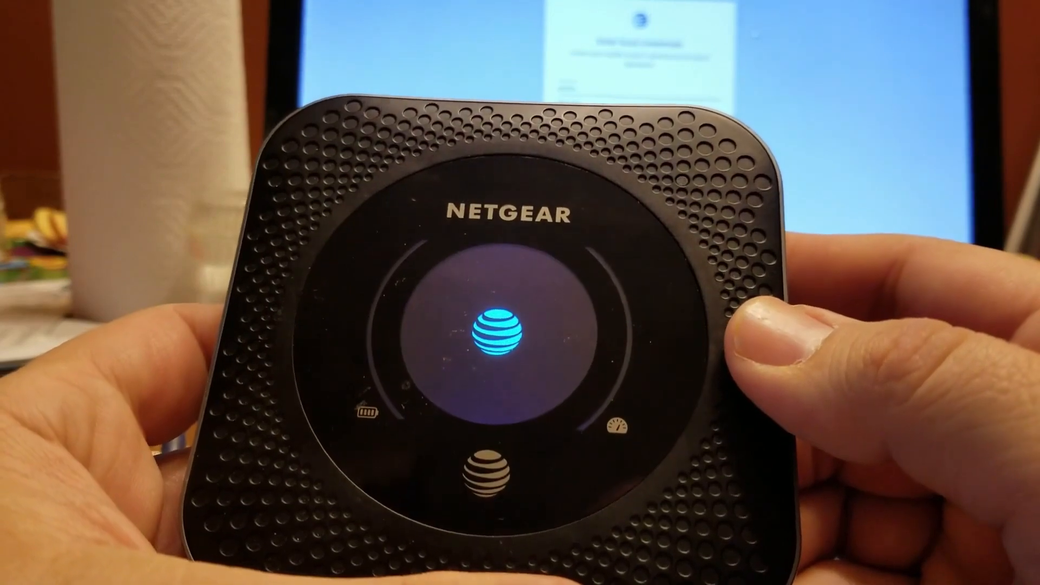
Power on the NETGEAR hotspot and wait for the AT&T boot logo
click(478, 338)
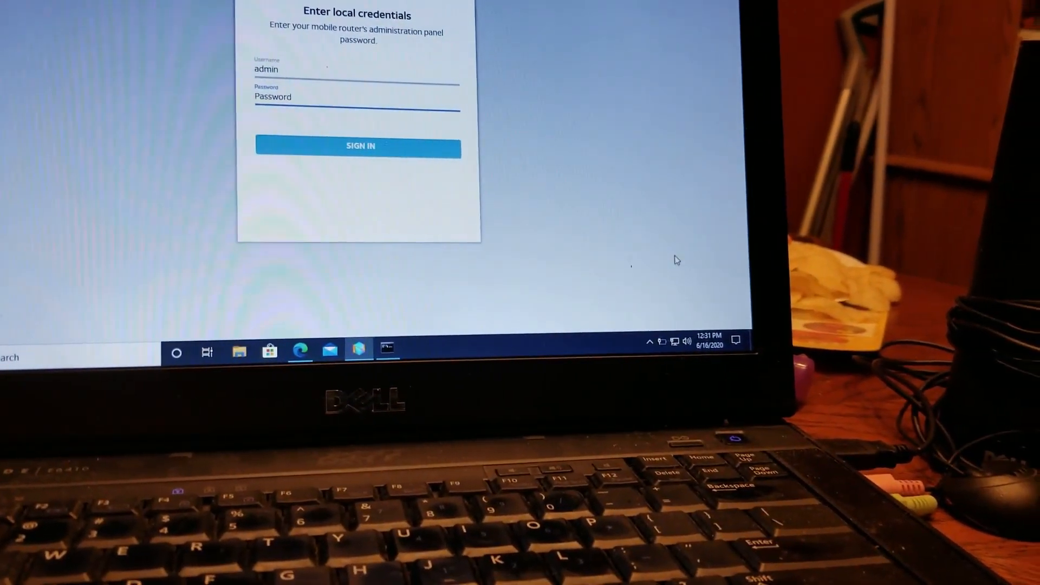
mouse_move(676, 343)
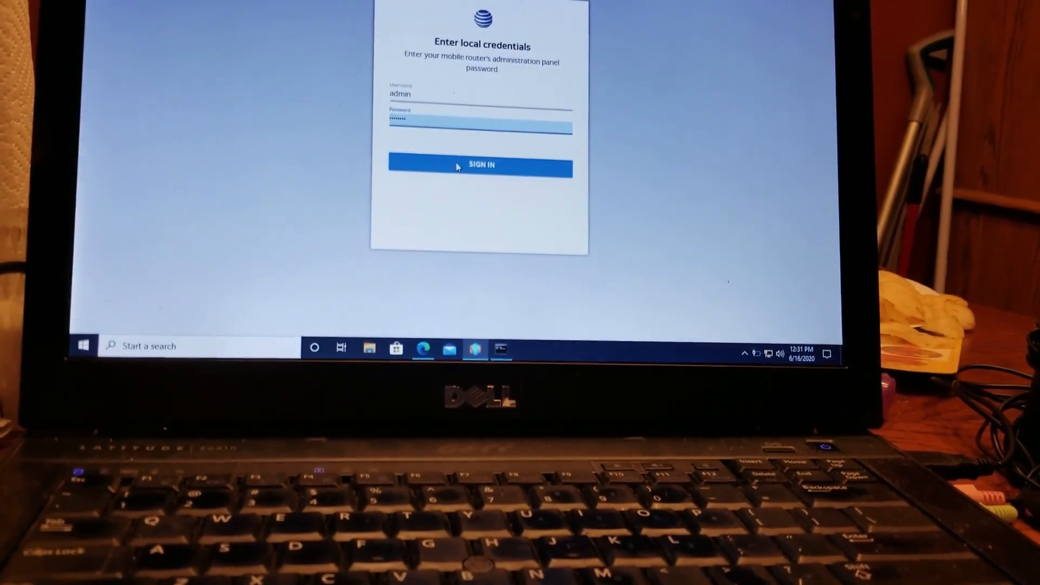
Sign in to the hotspot admin panel with the admin password
click(479, 165)
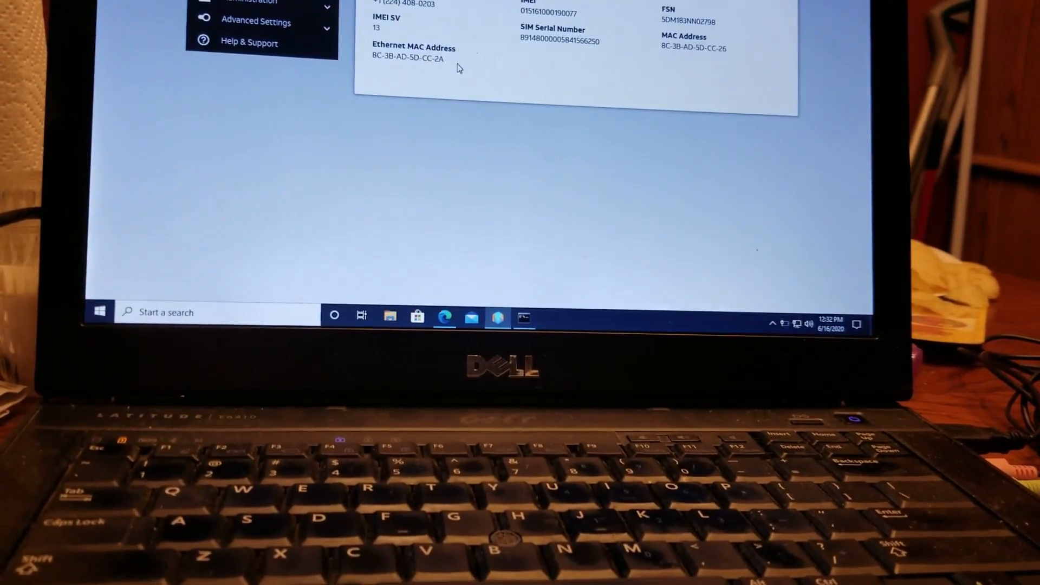
mouse_move(245, 42)
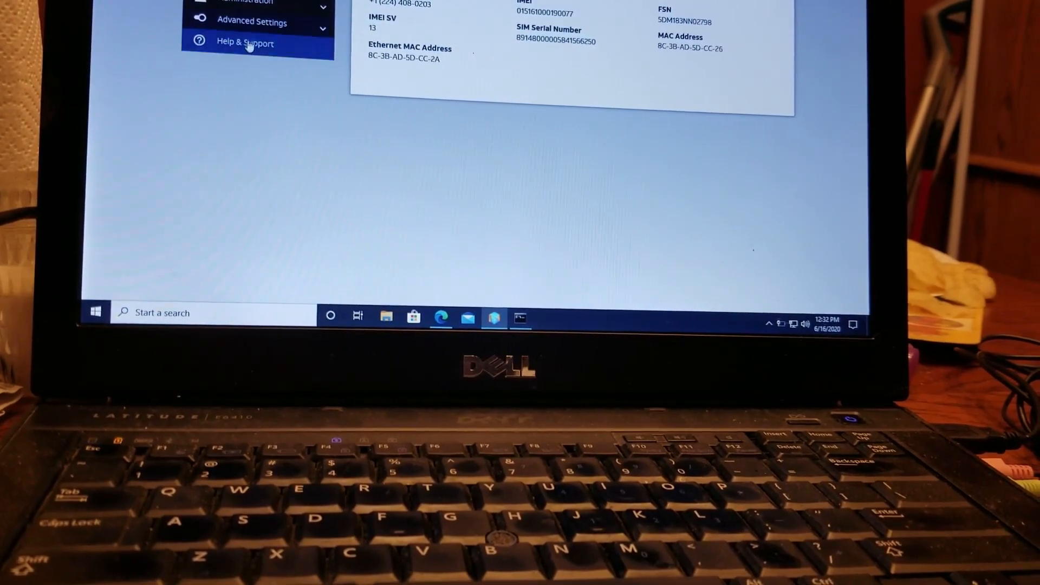
Review the device details and expand the Advanced Settings pages in the sidebar
click(252, 20)
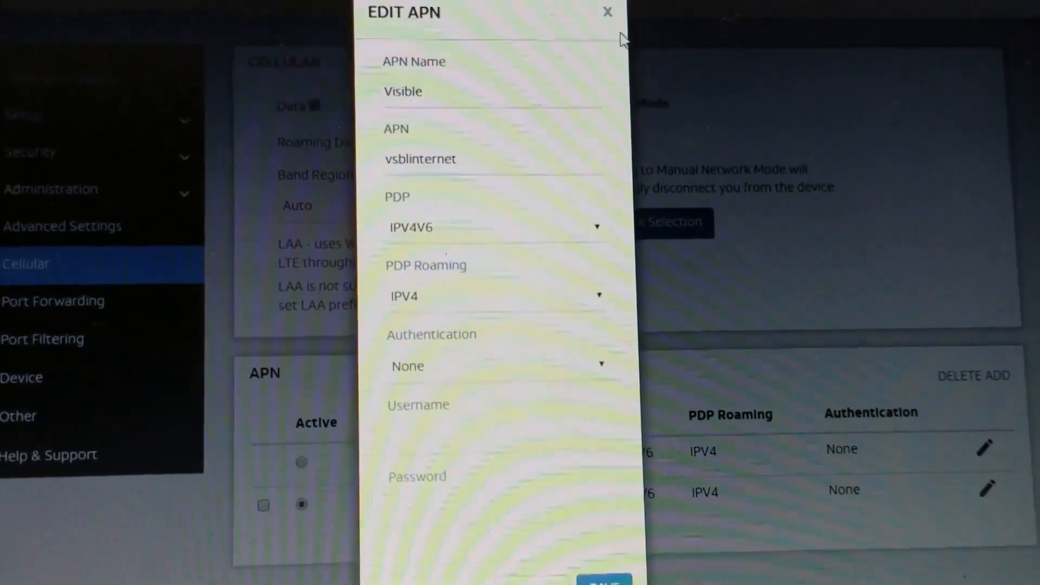
Save the Visible APN (vsblinternet, IPV4V6, no authentication) and close the form
click(606, 12)
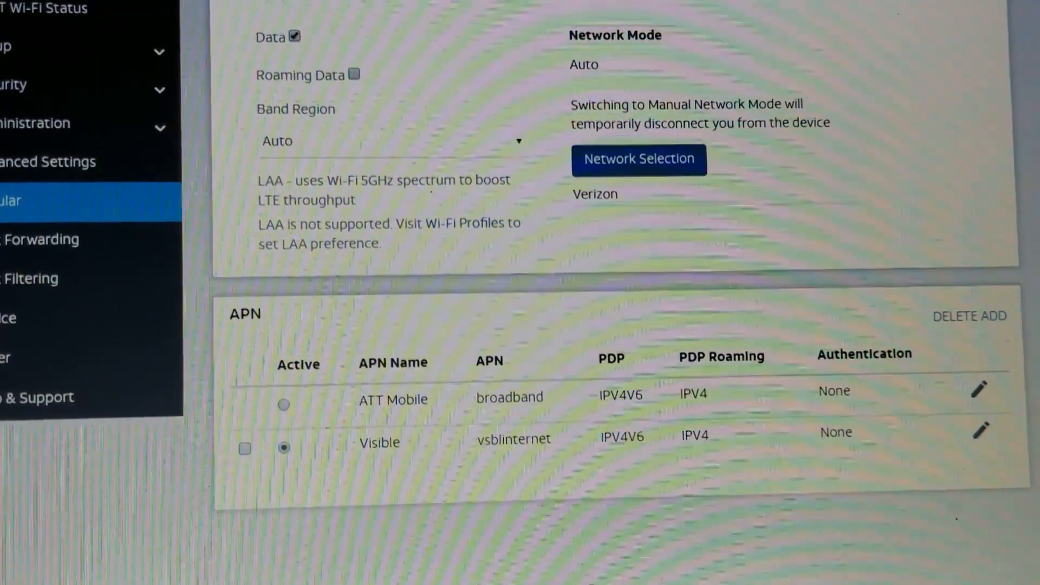
scroll(down, 3)
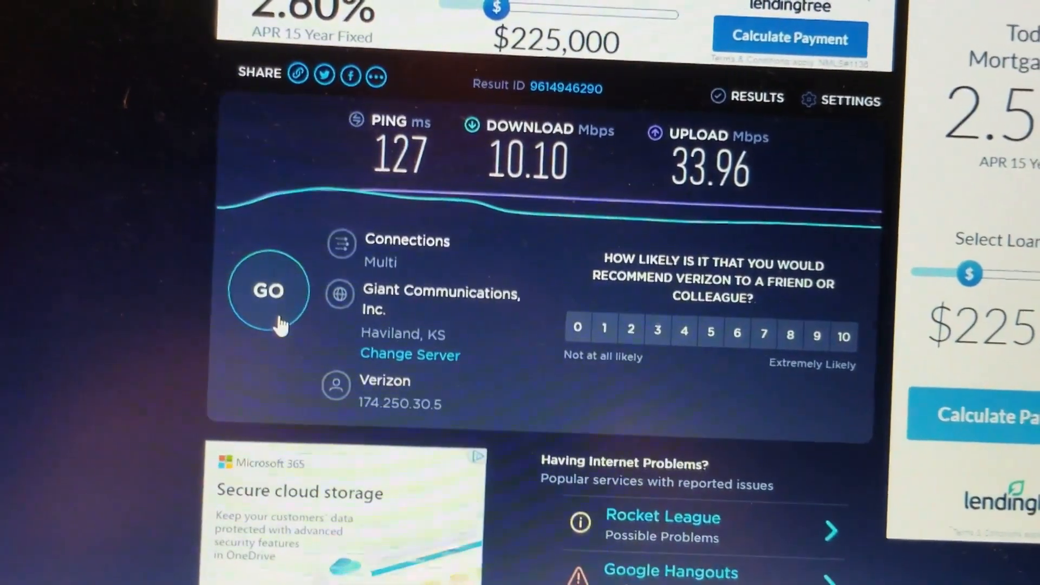
Start a new speedtest.net test over the Verizon connection with GO
click(269, 291)
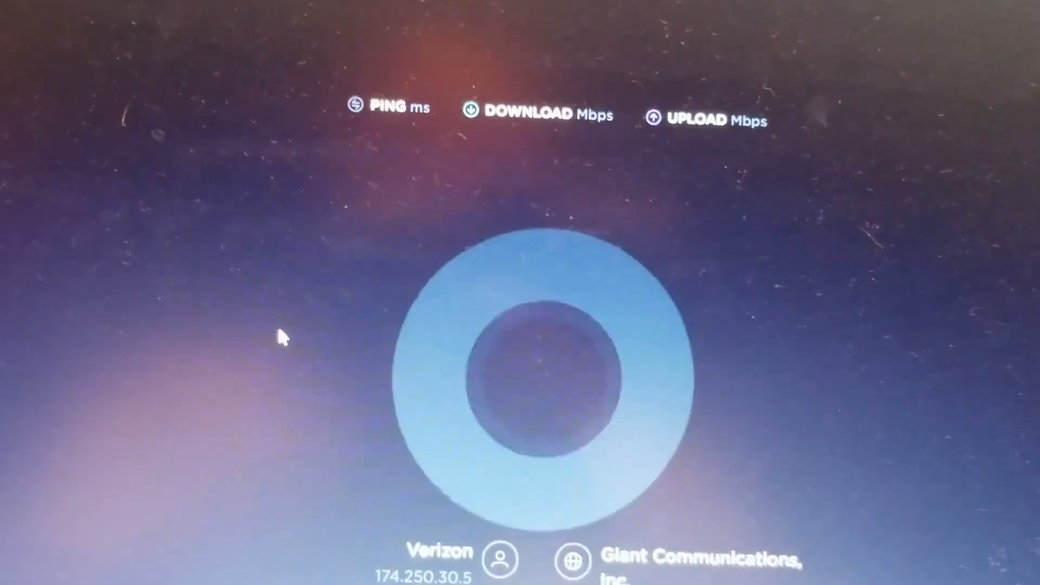